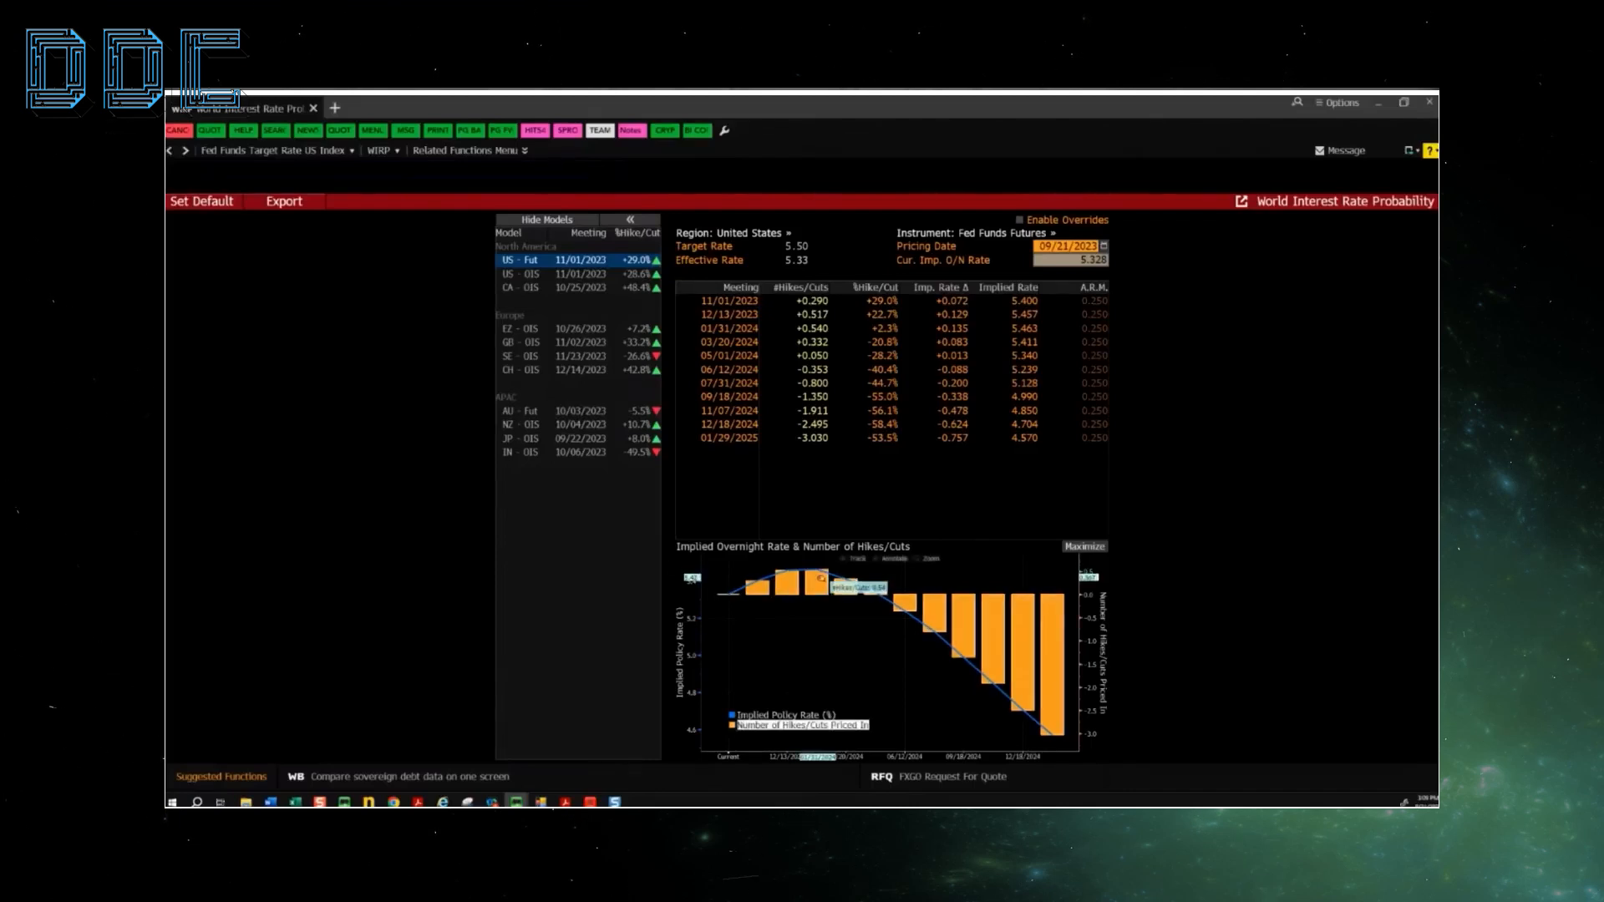
mouse_move(1208, 549)
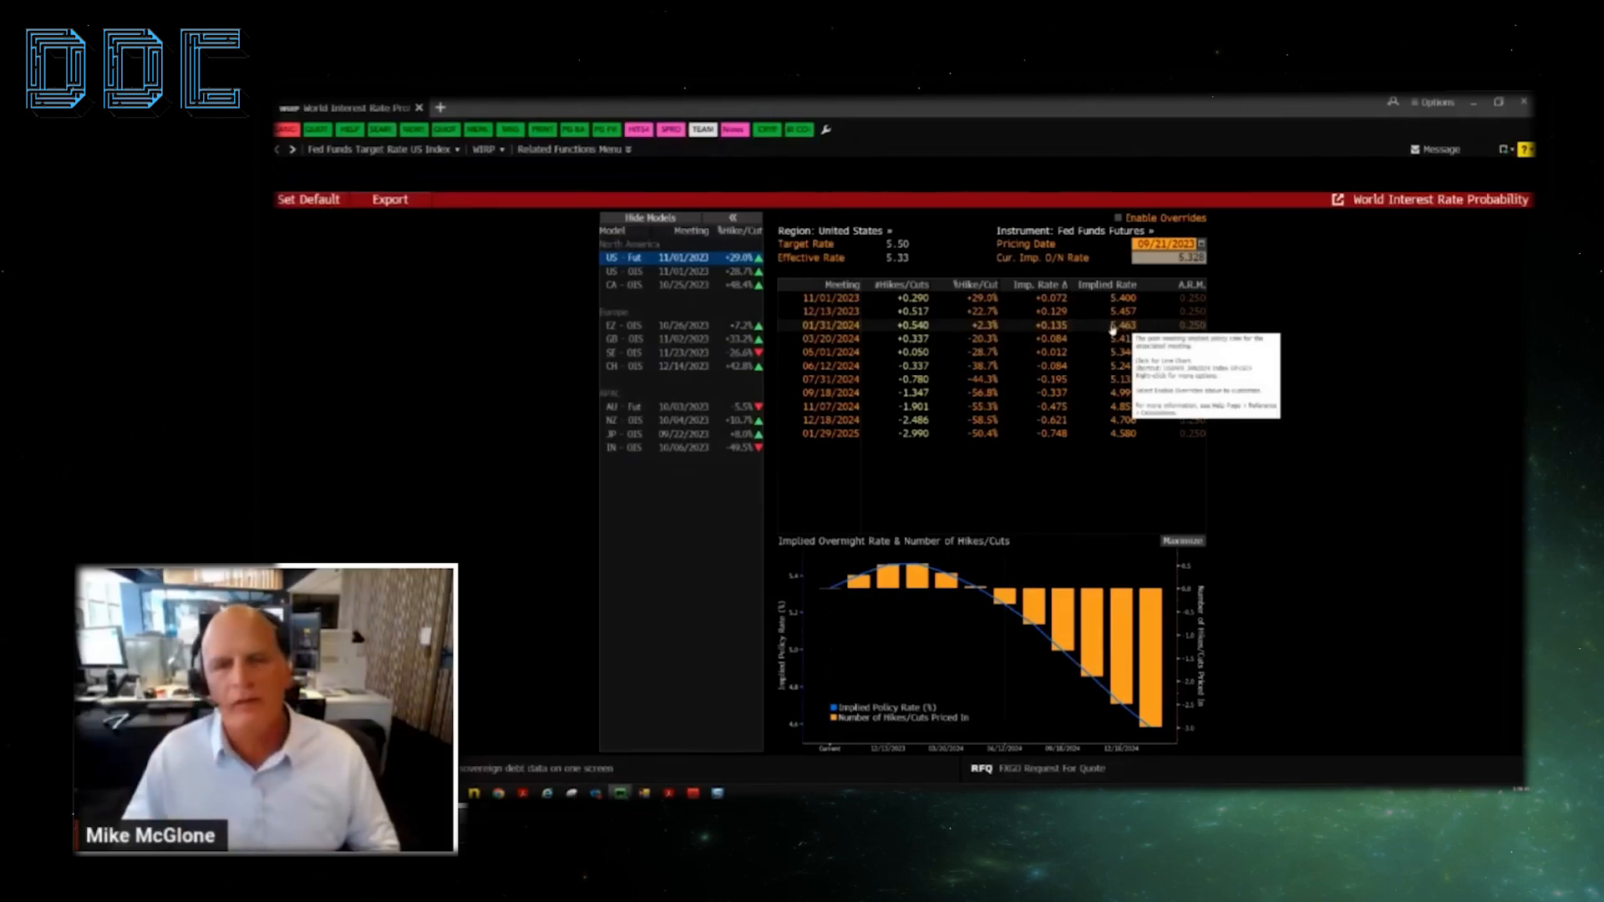
mouse_move(1134, 324)
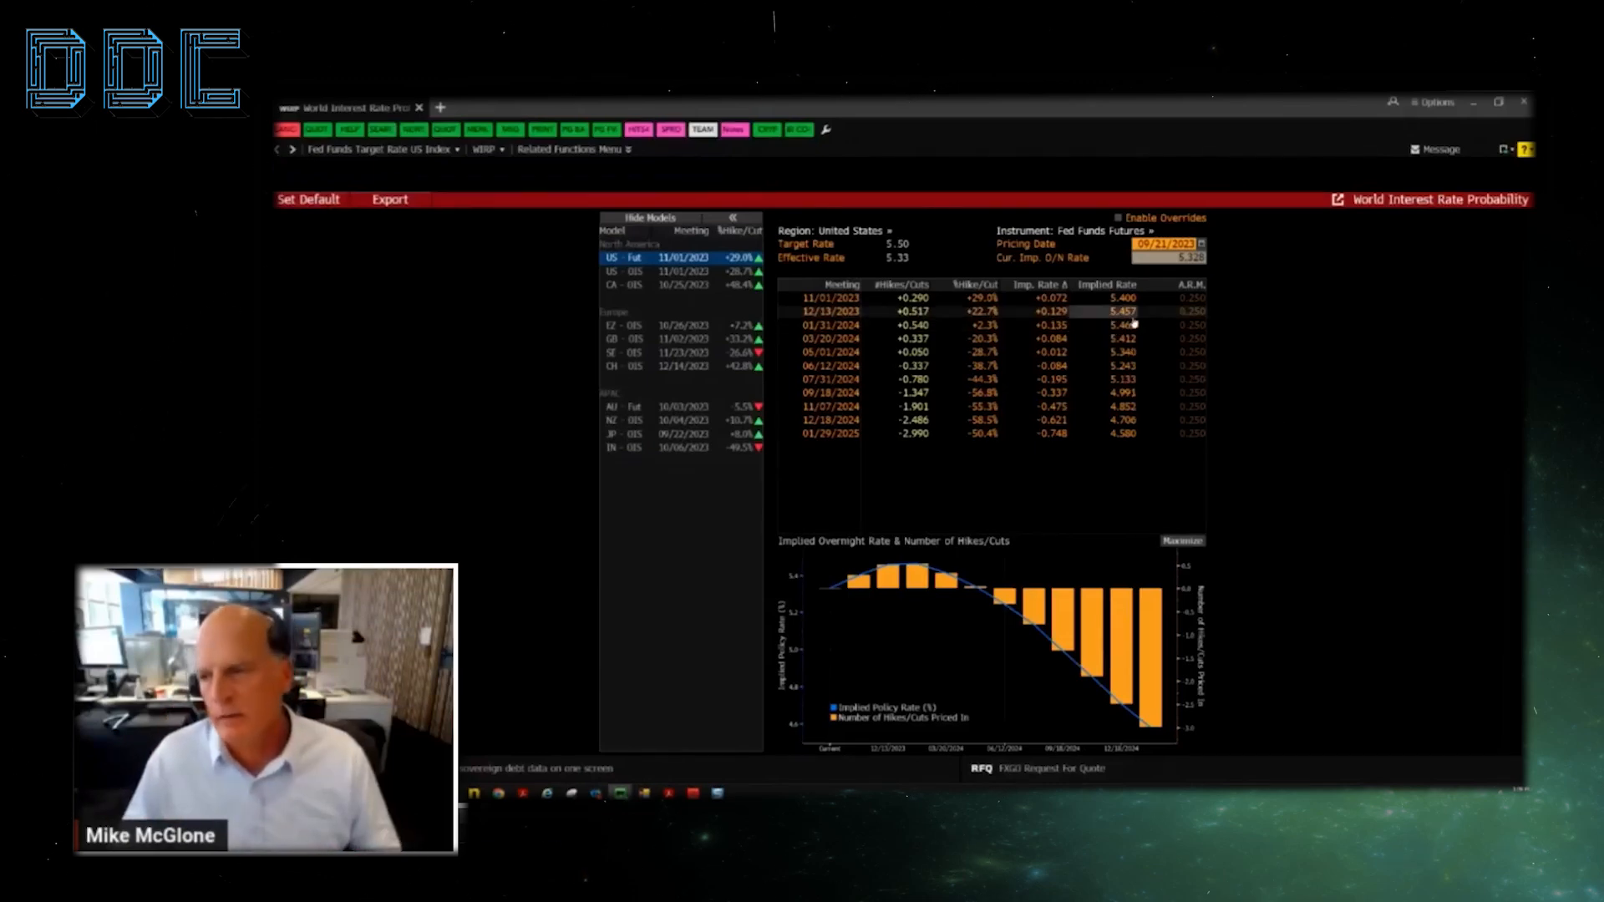